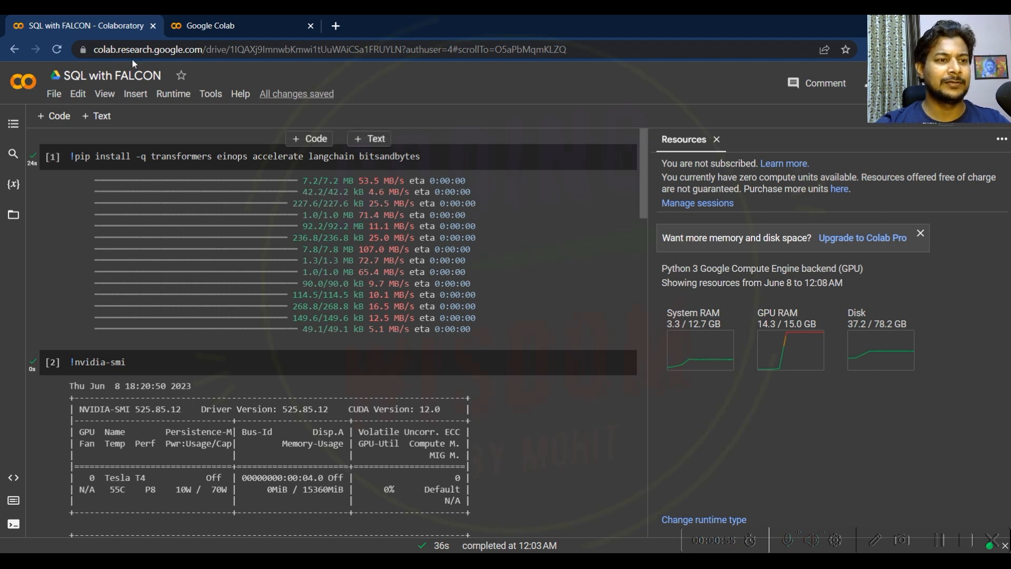
Check the runtime type, keeping the T4 GPU unsaved, then scroll to the Falcon-7B pipeline cell.
click(111, 74)
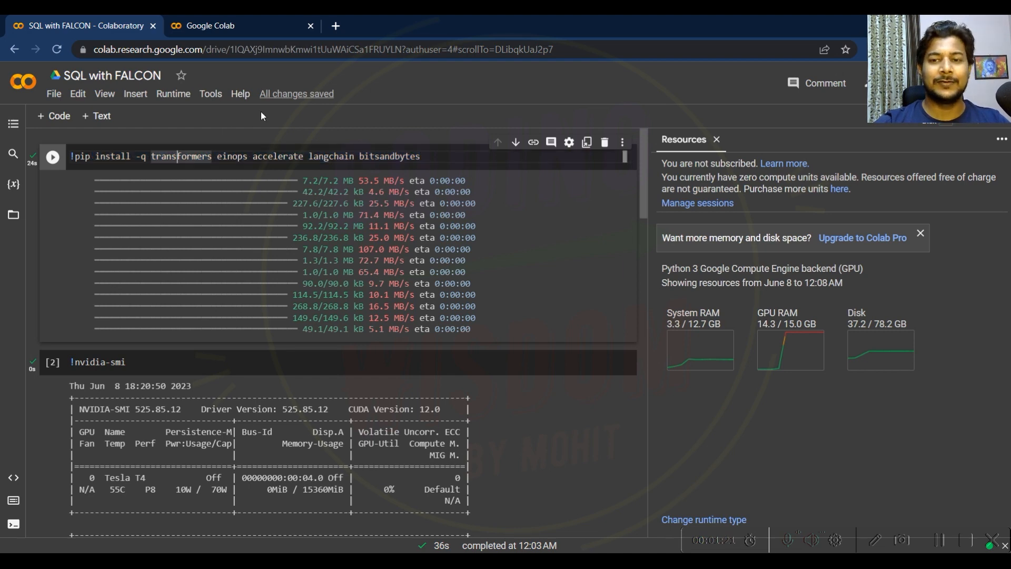
mouse_move(172, 94)
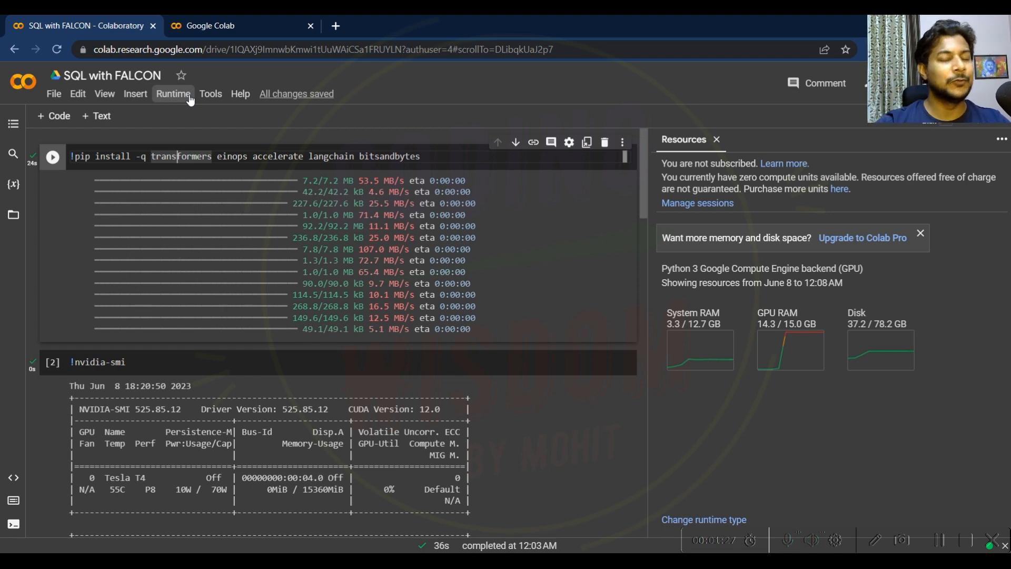
click(173, 93)
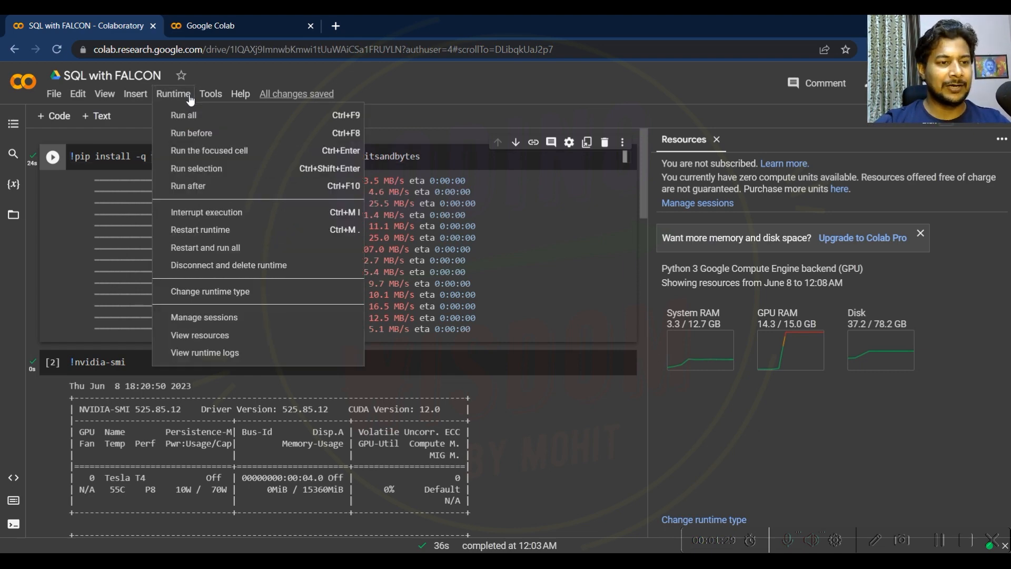
click(196, 341)
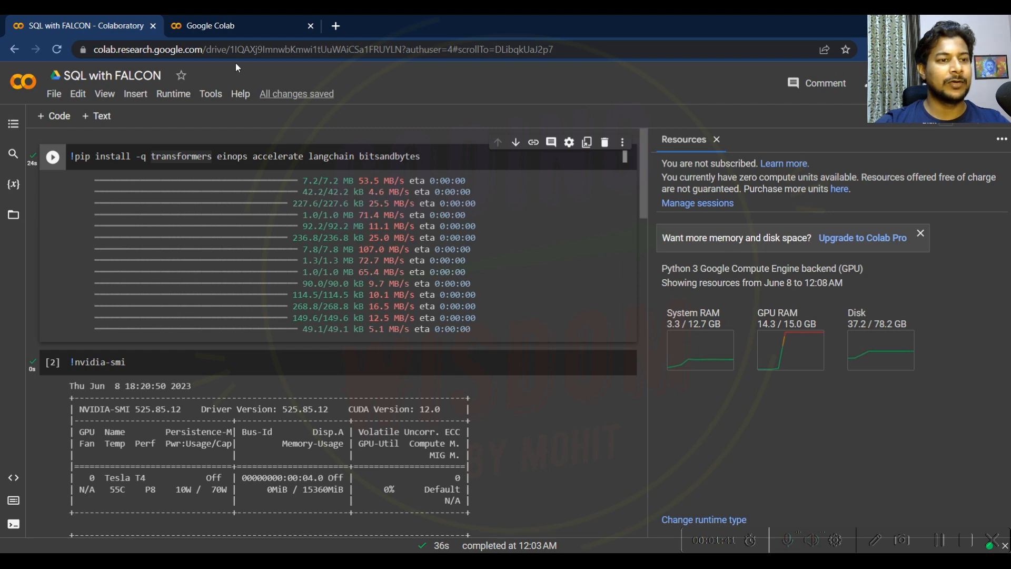
click(172, 94)
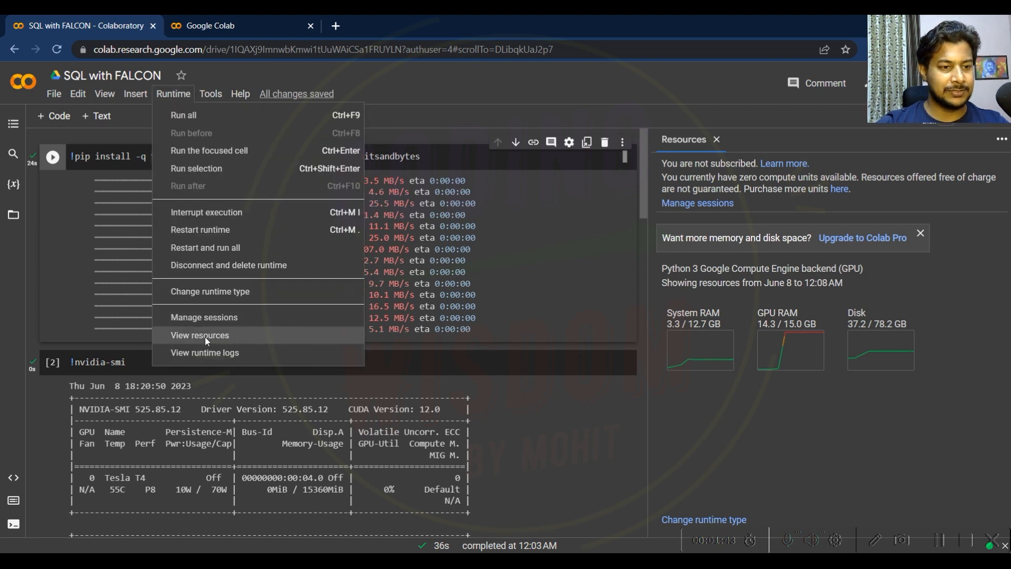
click(209, 290)
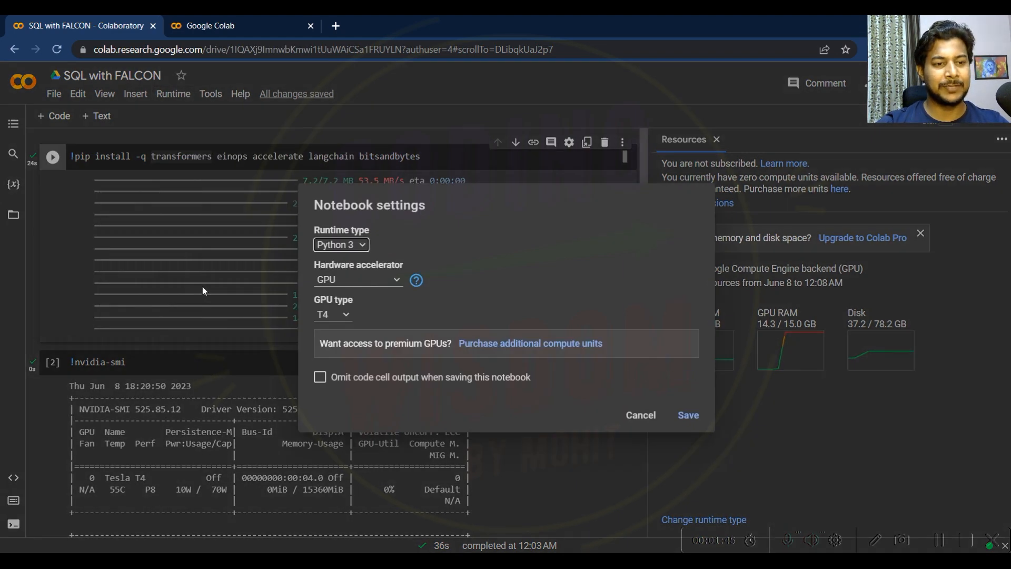
click(332, 313)
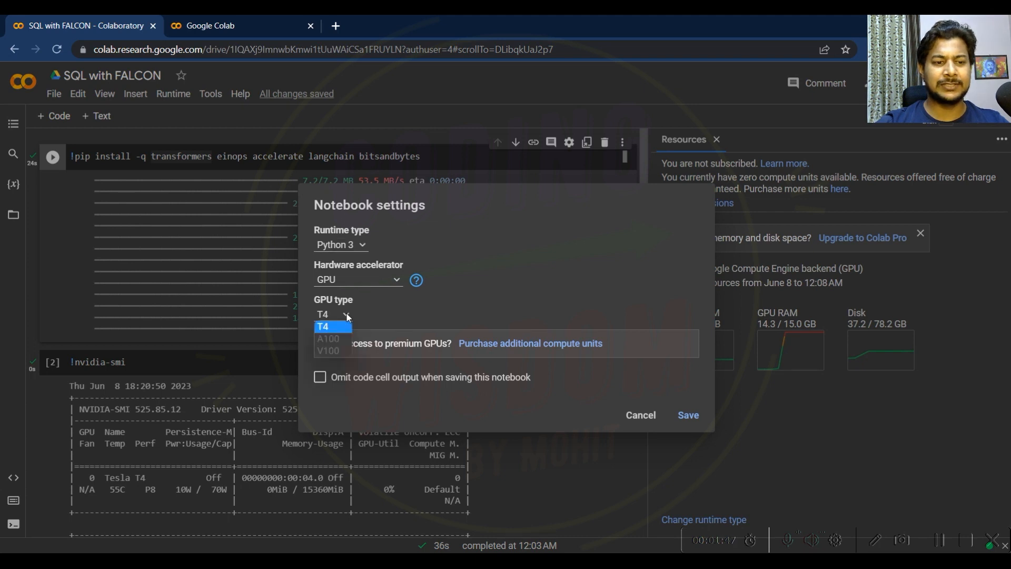
click(323, 326)
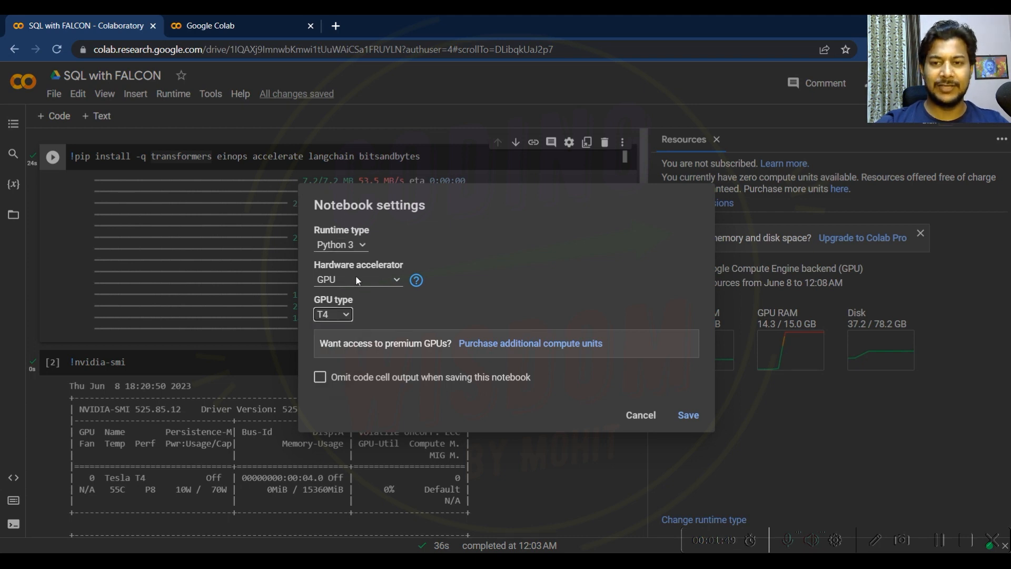
mouse_move(660, 459)
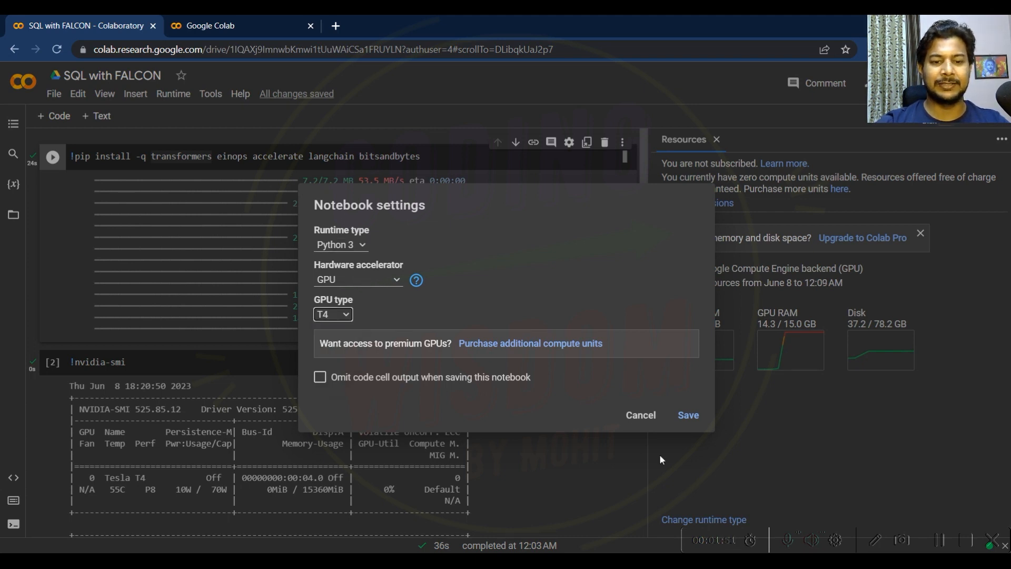
click(638, 415)
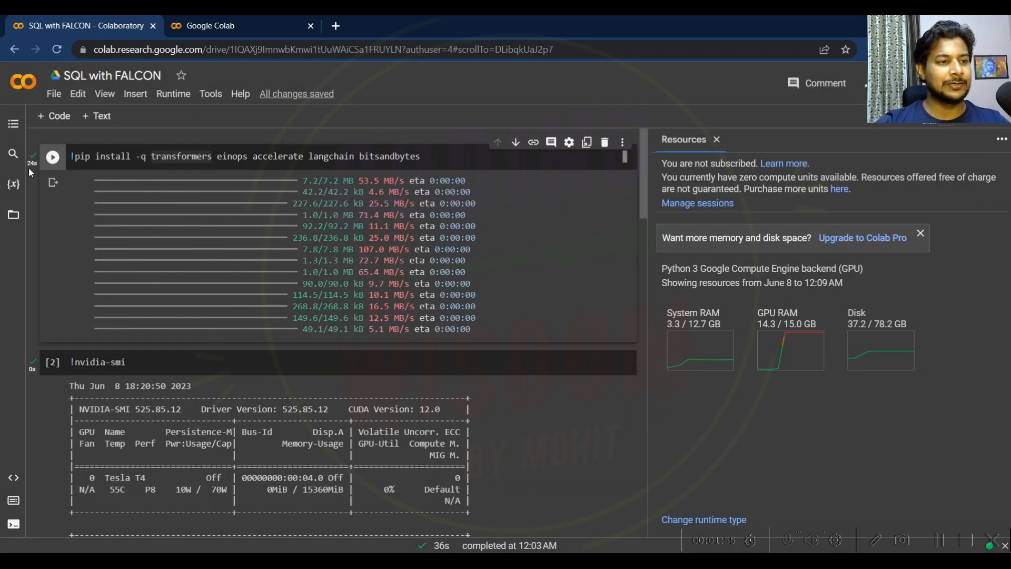
mouse_move(53, 156)
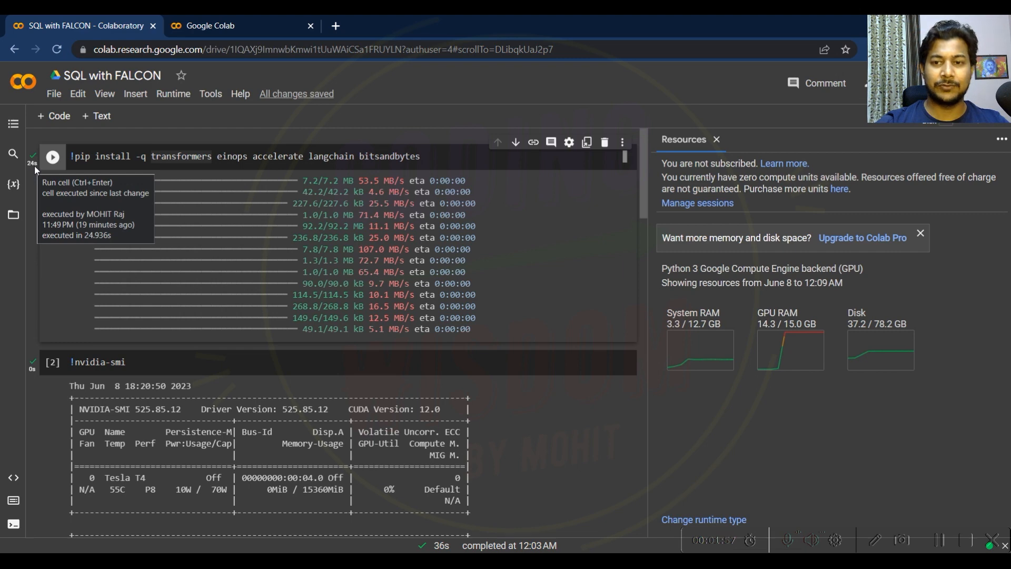
mouse_move(23, 230)
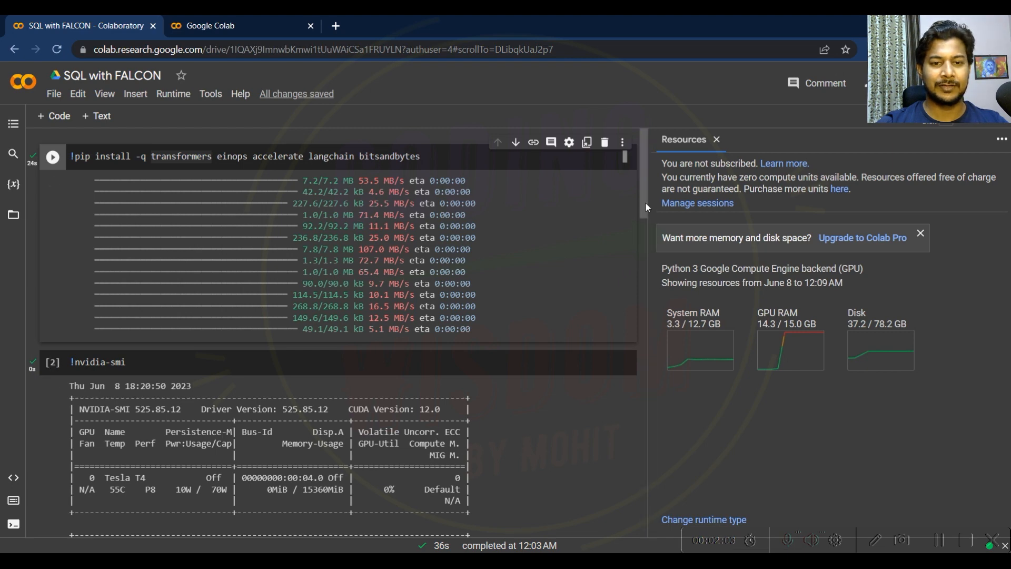
scroll(down, 3)
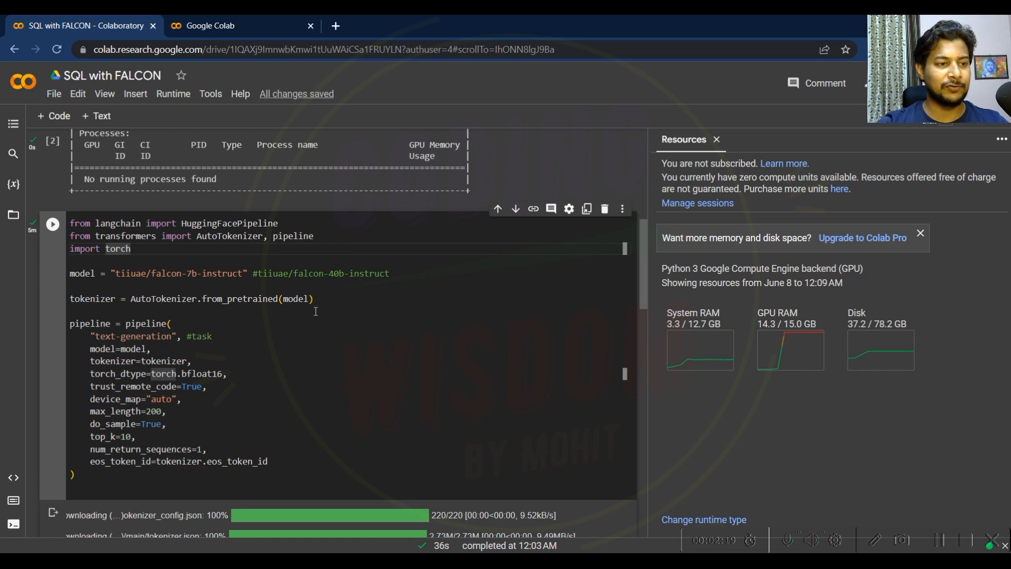
Scroll past the model download output to the HuggingFacePipeline llm and MySQL PromptTemplate cells.
scroll(down, 3)
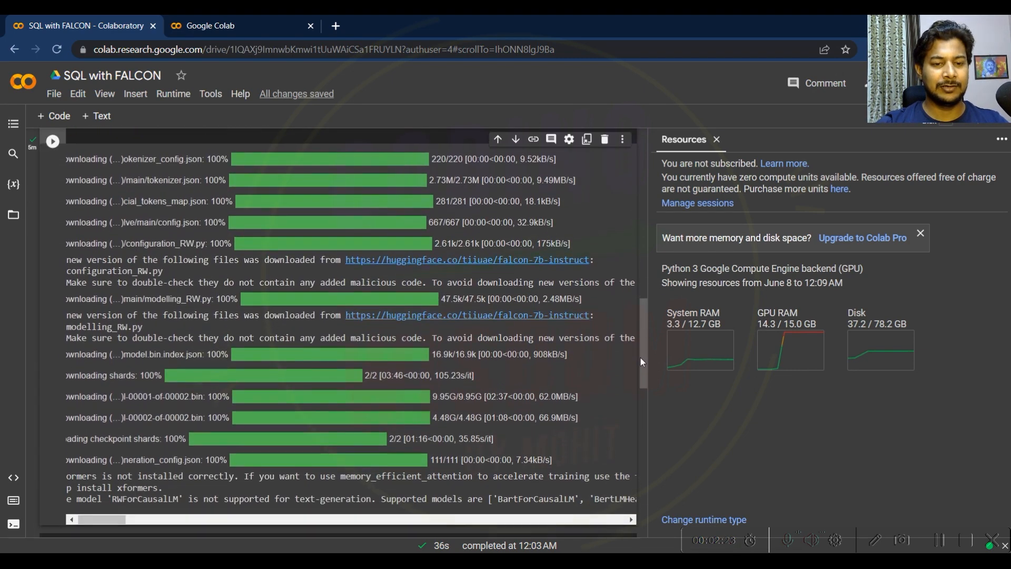
scroll(down, 3)
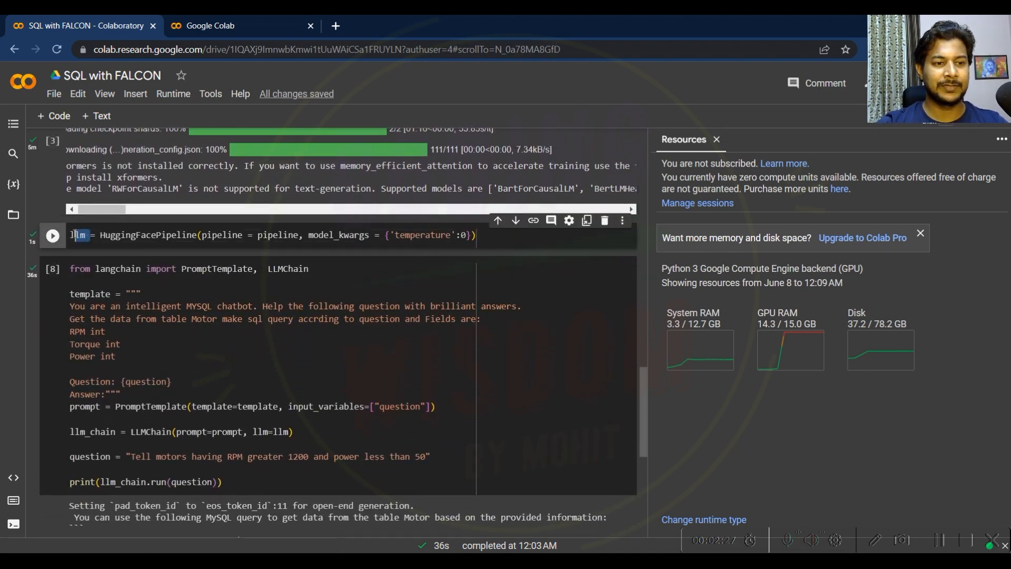
click(52, 268)
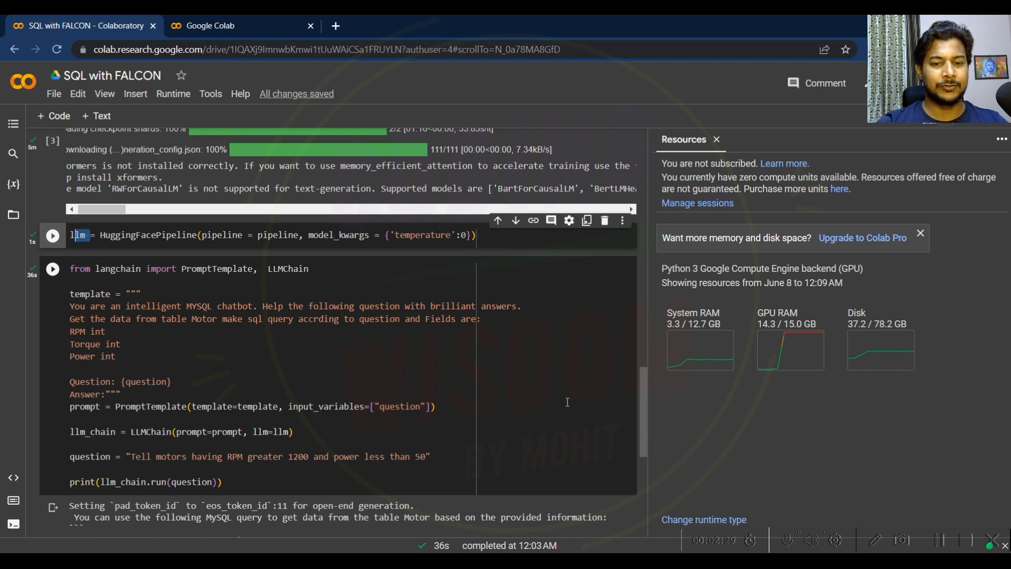
scroll(up, 3)
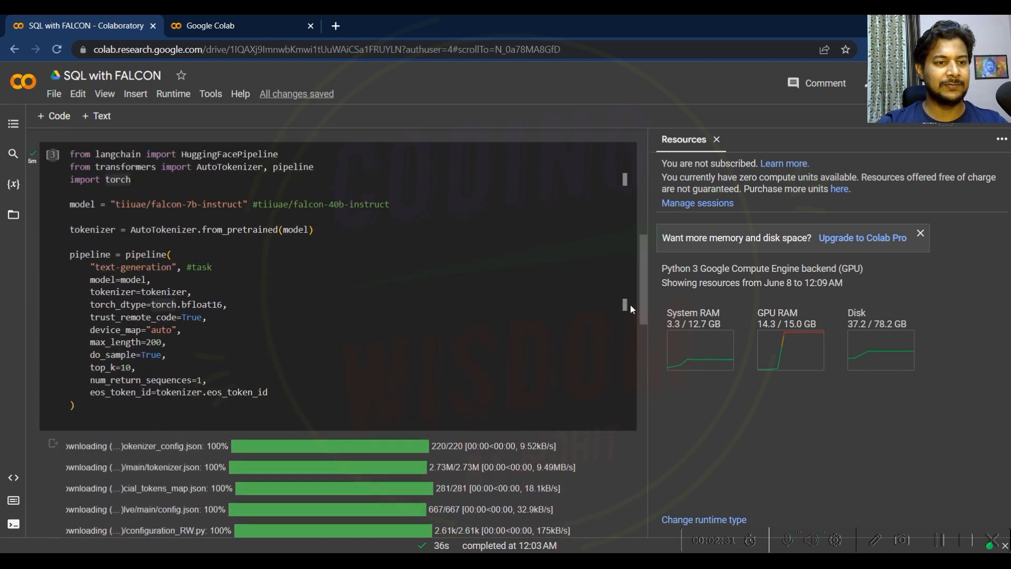
click(118, 204)
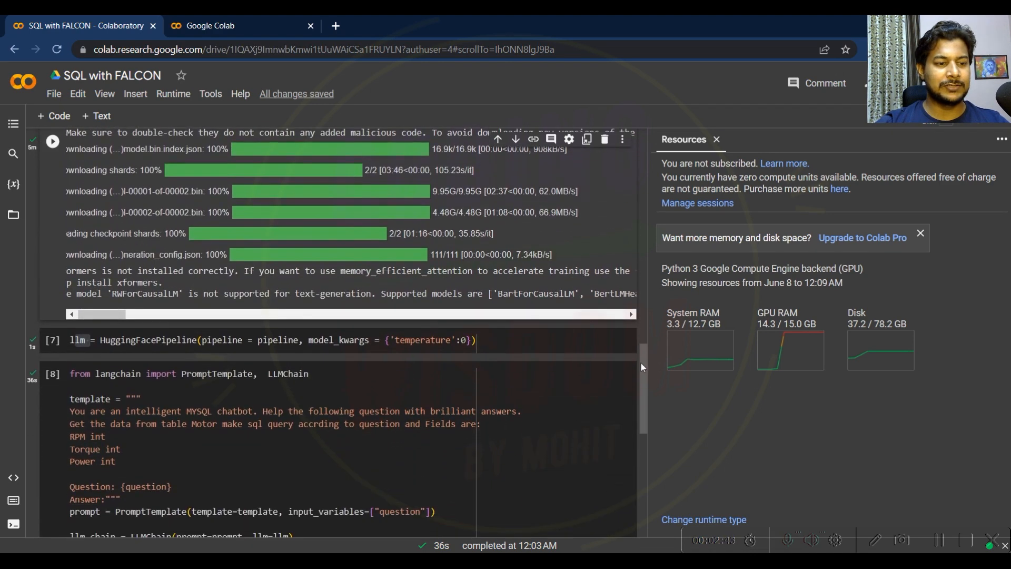
scroll(down, 3)
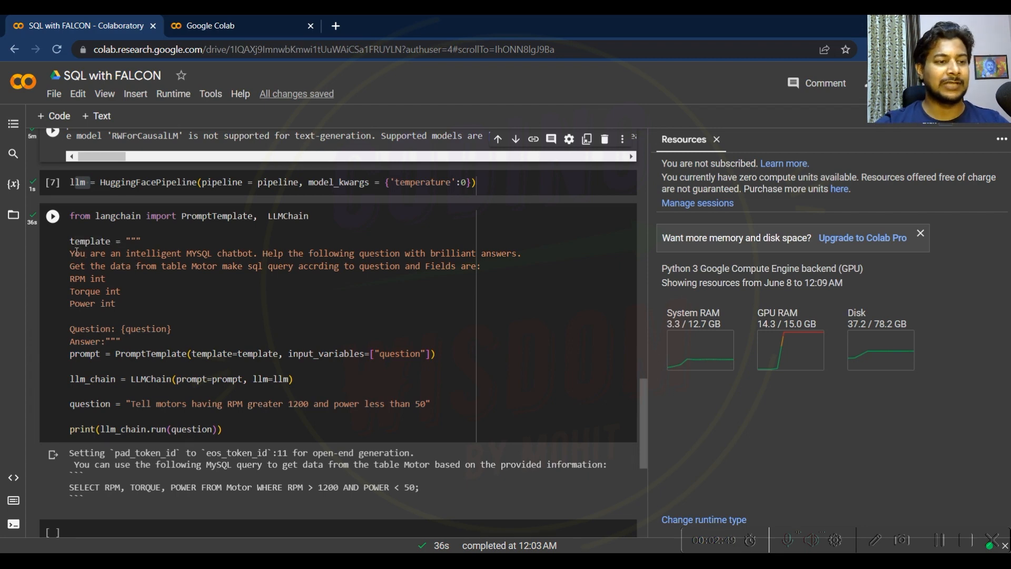
drag(69, 253, 157, 253)
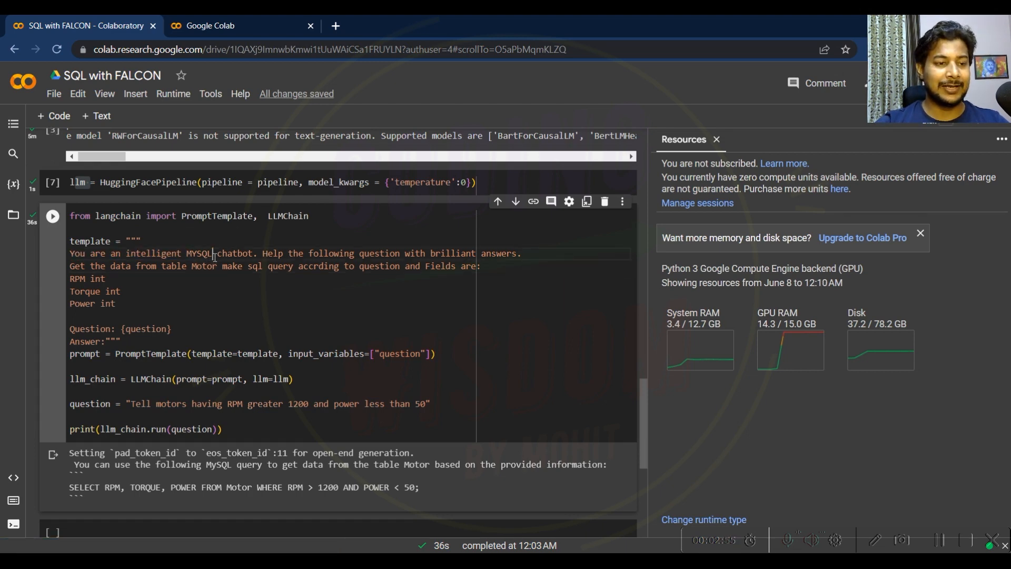
double_click(200, 253)
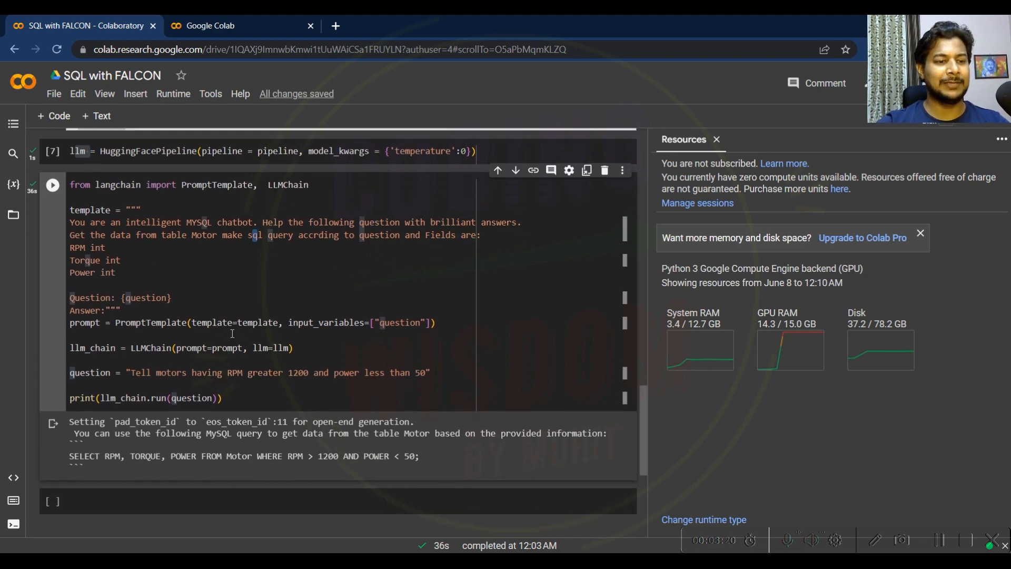
Highlight the less-than-50 condition in the question and 'SELECT RPM, TORQUE, POWER FROM' in the output.
drag(133, 372, 226, 372)
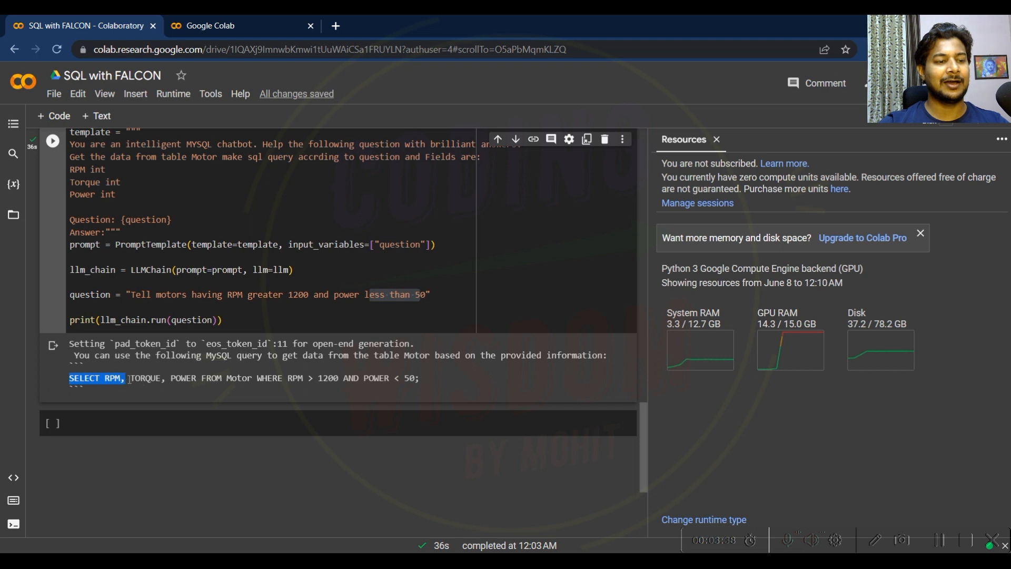
drag(69, 378, 229, 378)
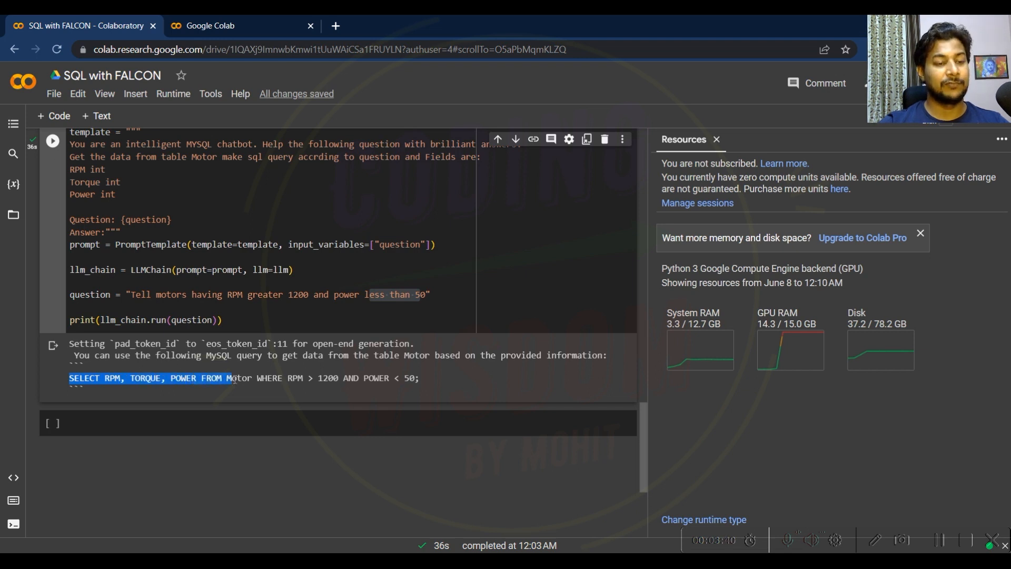